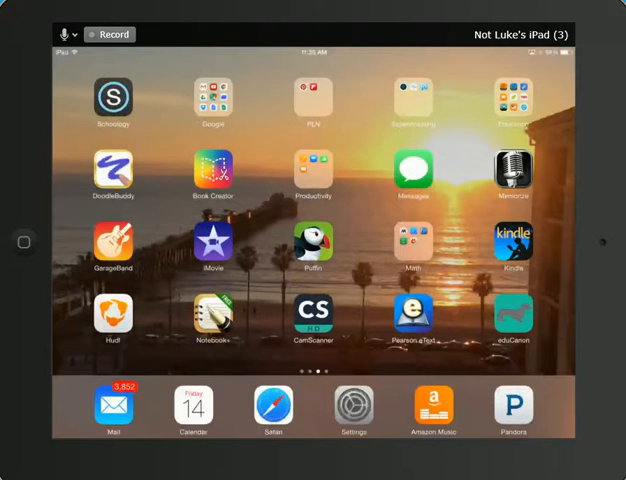
Launch Schoology, navigate via the menu to Courses, and enter the course holding the syllabus assignment.
{"action": "left_click", "coordinate": [114, 100]}
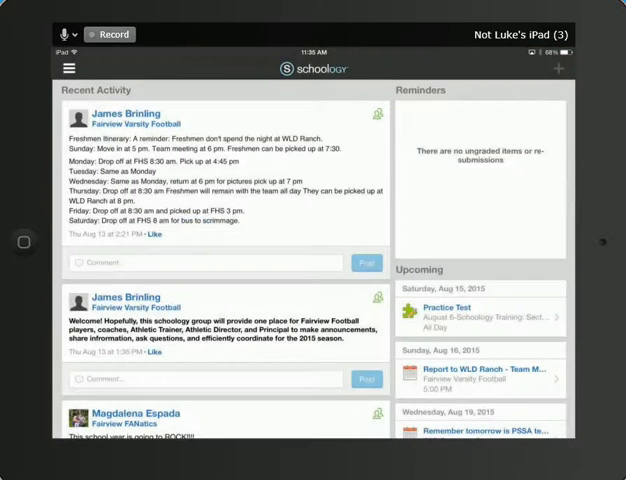
{"action": "left_click", "coordinate": [64, 64]}
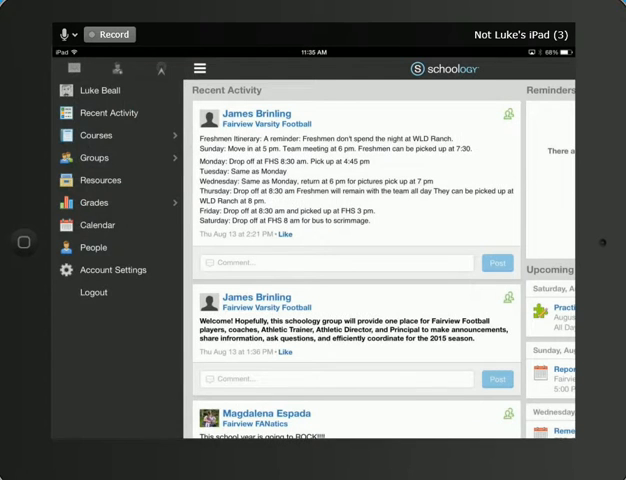
{"action": "left_click", "coordinate": [96, 136]}
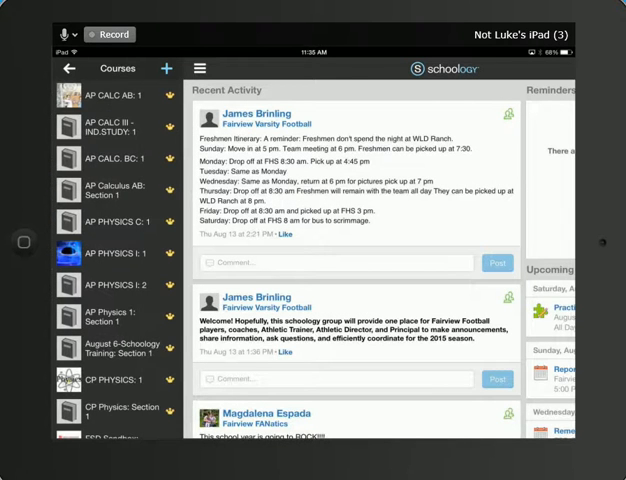
{"action": "left_click", "coordinate": [114, 252]}
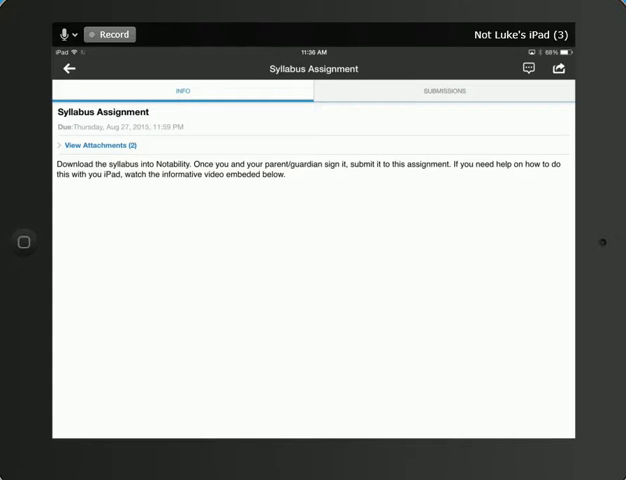
View the assignment's attachments and display the attached Syllabus.pdf.
{"action": "left_click", "coordinate": [100, 148]}
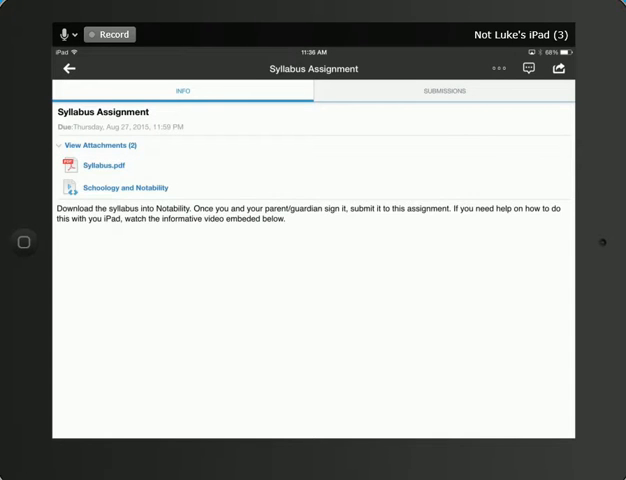
{"action": "left_click", "coordinate": [100, 164]}
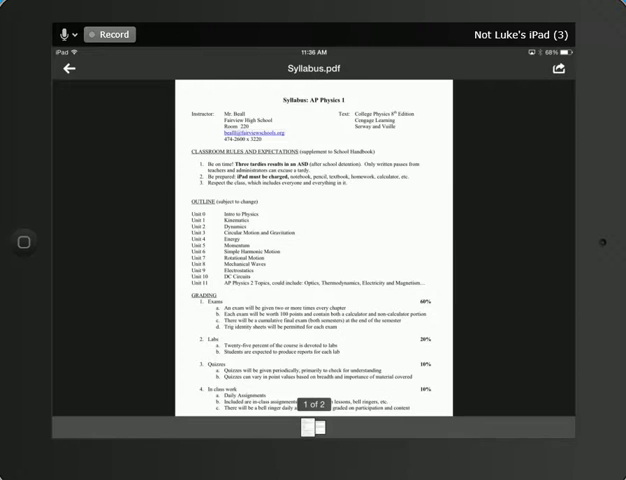
{"action": "left_click", "coordinate": [564, 68]}
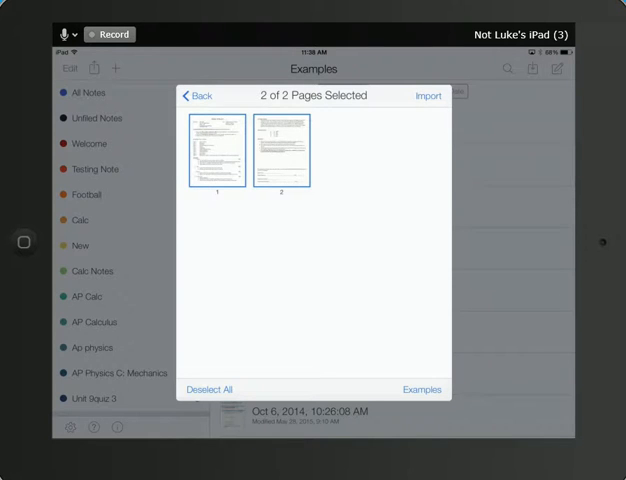
Import both syllabus pages into Notability under the Examples subject.
{"action": "left_click", "coordinate": [196, 96]}
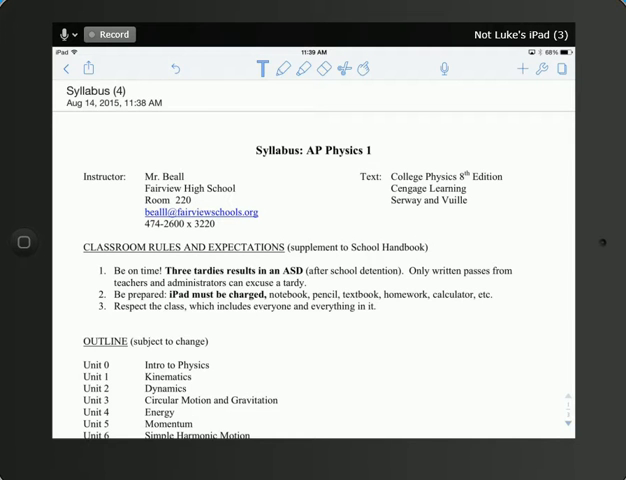
Go to the syllabus's last page and sign the Student Signature line with the pen.
{"action": "scroll", "scroll_direction": "down", "scroll_amount": 3}
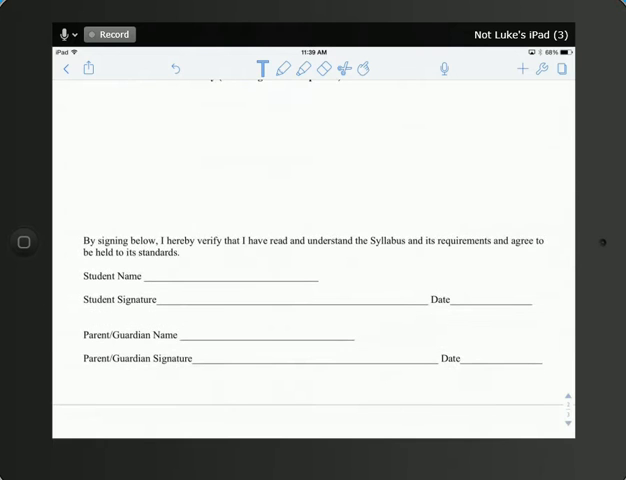
{"action": "left_click", "coordinate": [240, 246]}
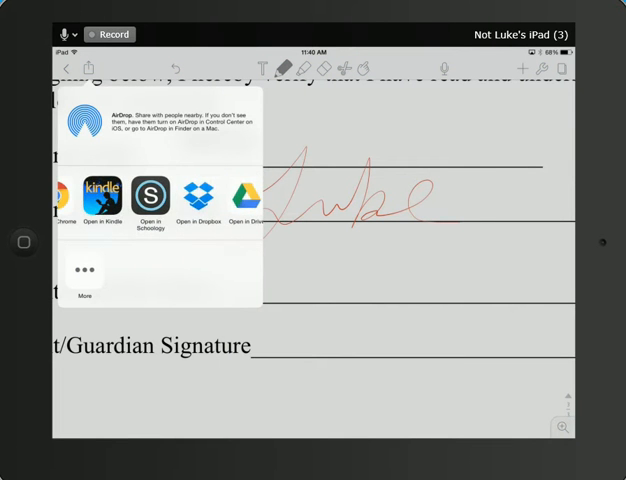
Share the signed syllabus note using Open in Schoology.
{"action": "left_click", "coordinate": [152, 192]}
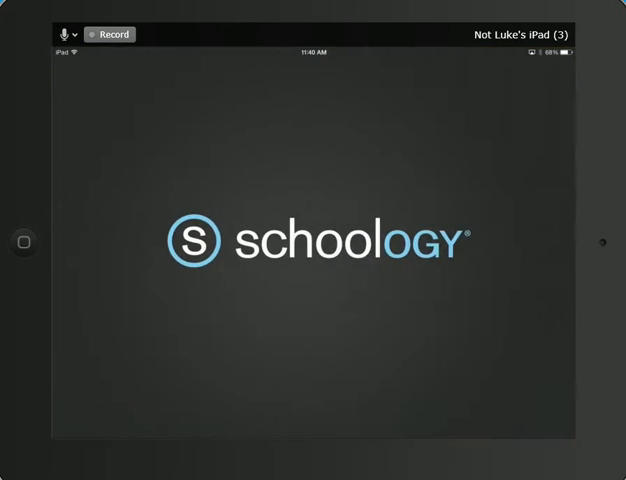